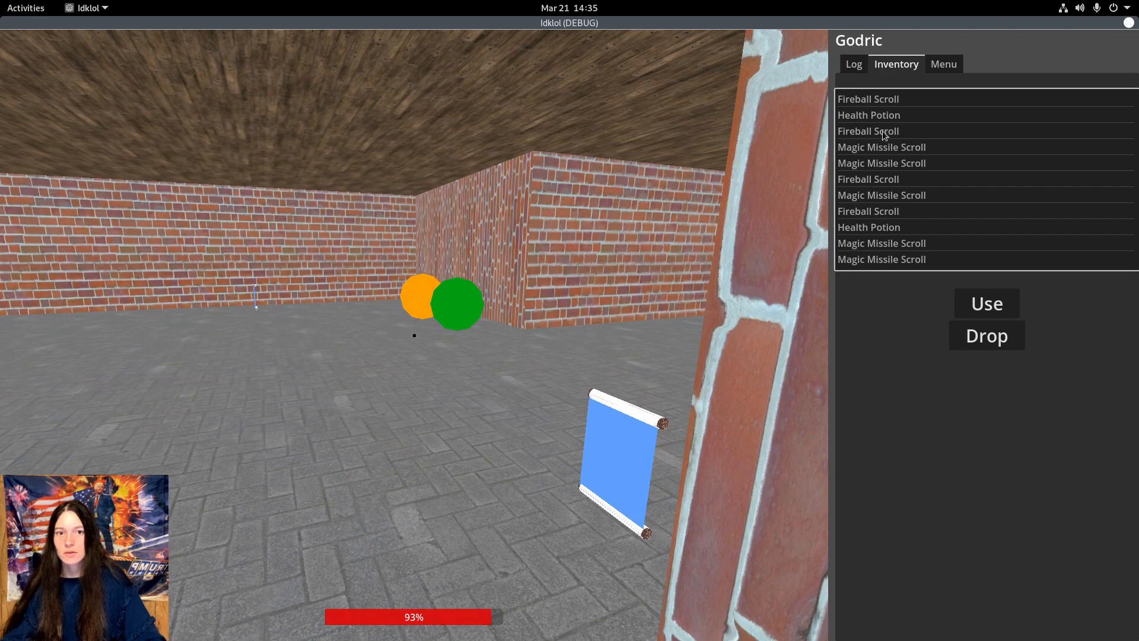
Step: Open the Magic_Missile.tscn tab and select its Entity RigidBody3D node in the Inspector
left_click(885, 131)
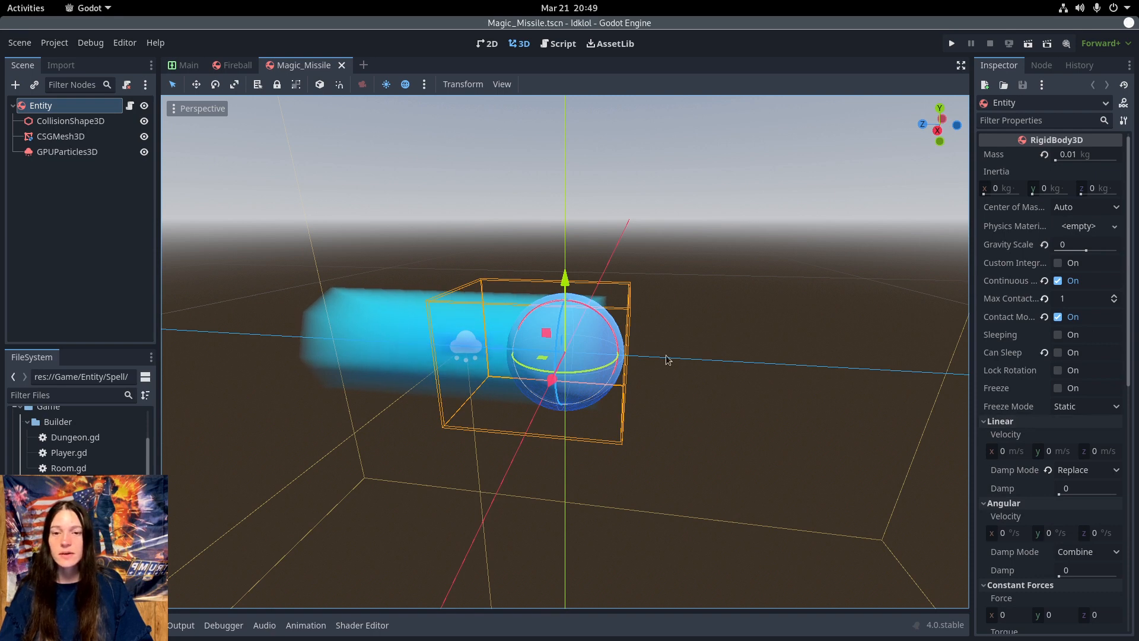
left_click(67, 151)
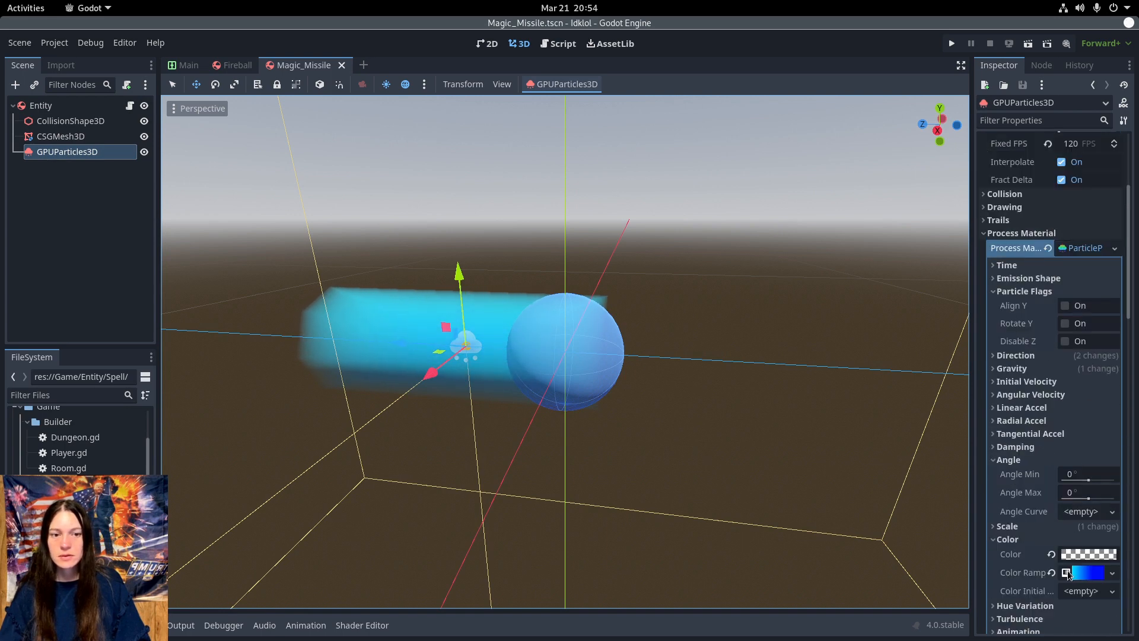
Step: Select GPUParticles3D to show the process material's blue colour ramp
left_click(239, 65)
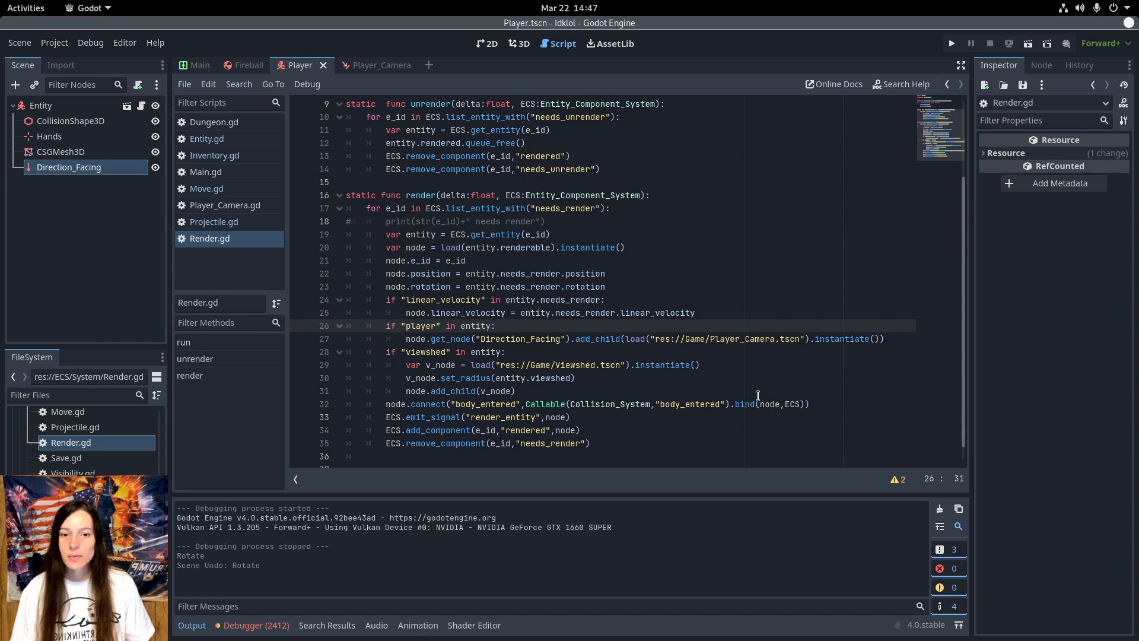
Step: Select Render.gd to view camera attachment under Direction_Facing
left_click(247, 65)
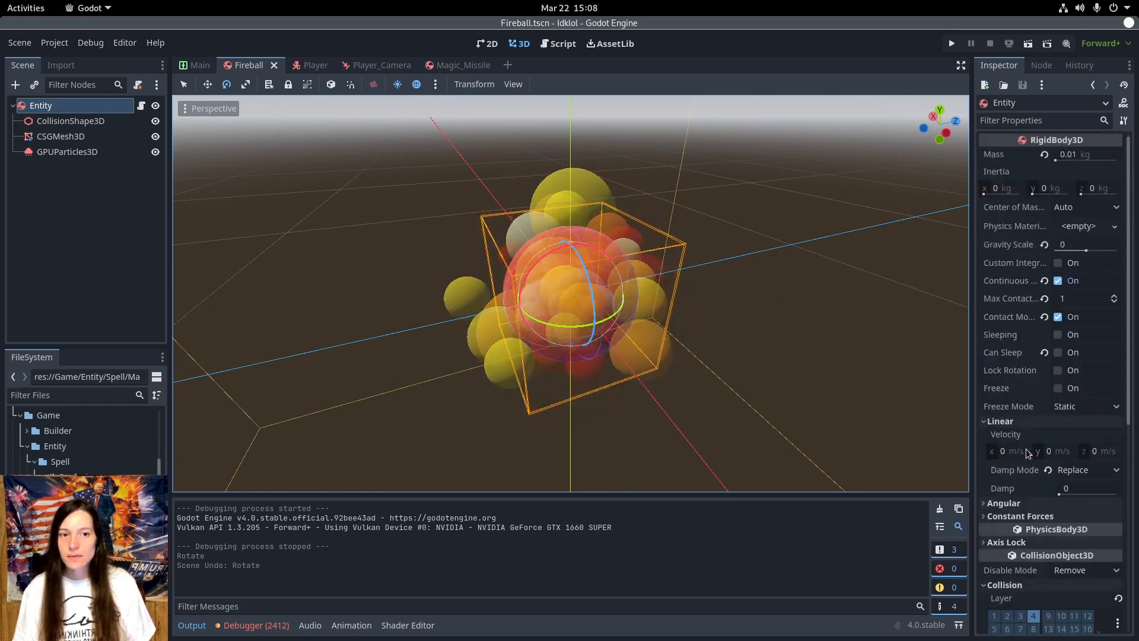
Step: Switch to the Fireball scene tab to view its particle effect
left_click(558, 43)
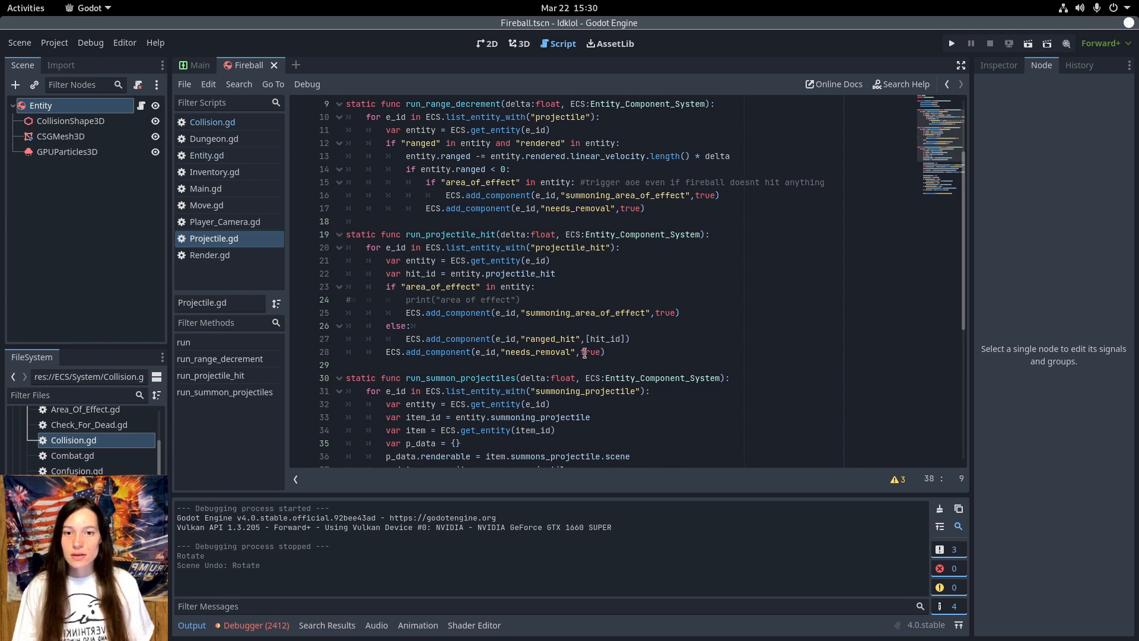
Step: Select Projectile.gd to view the range-decrement and projectile-hit functions
left_click(536, 286)
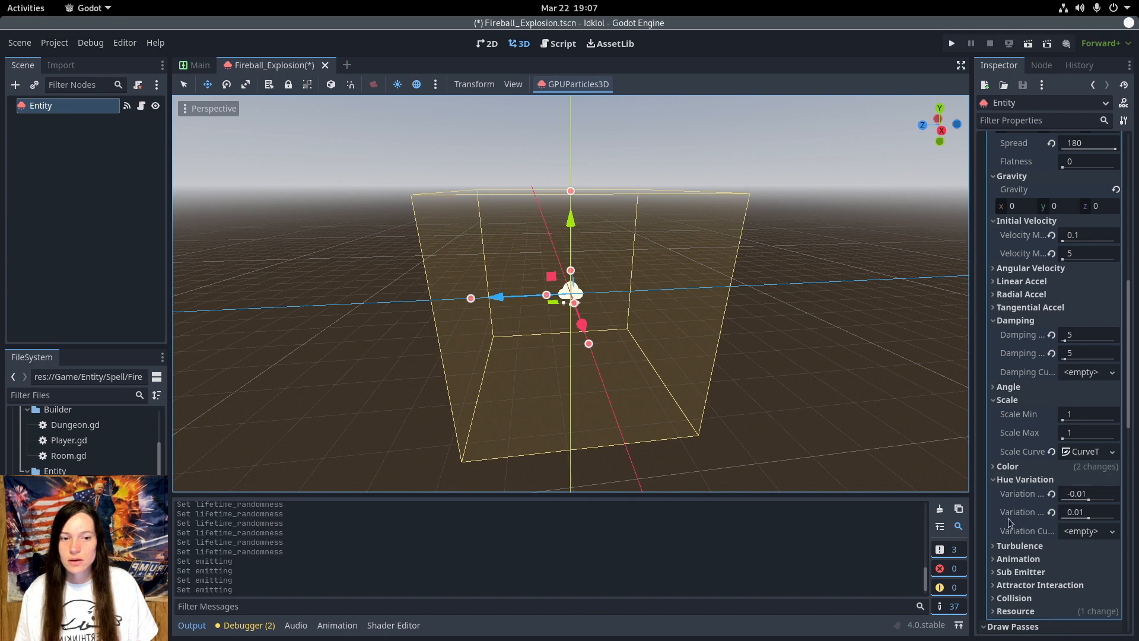
left_click(1042, 65)
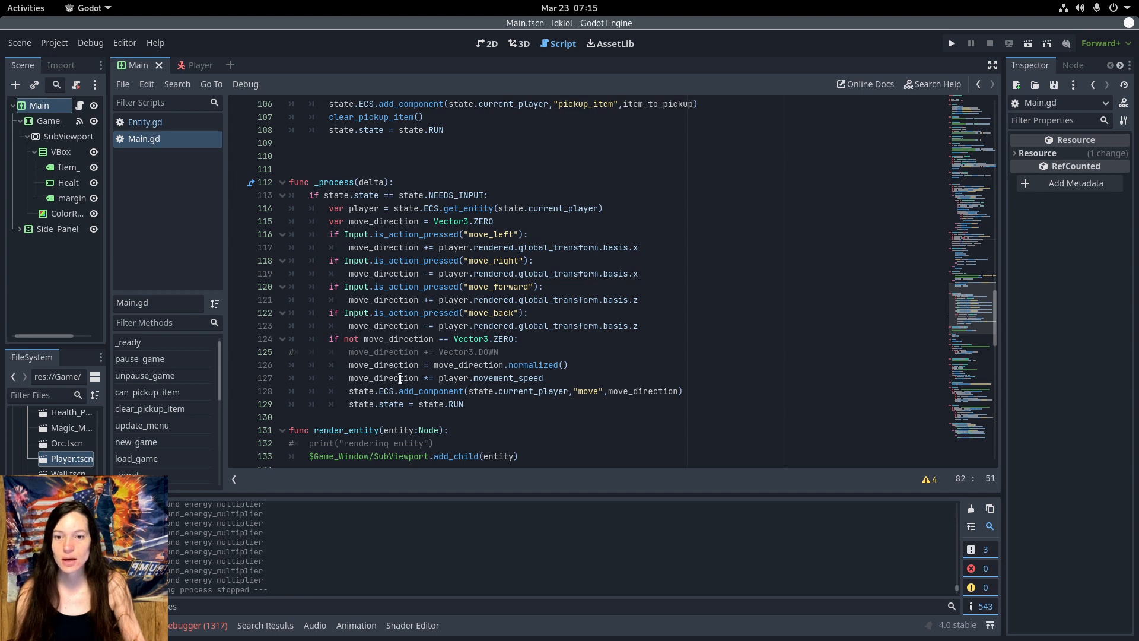
Step: Open Main.gd's _process function handling move_left/right/forward/back input
left_click(491, 43)
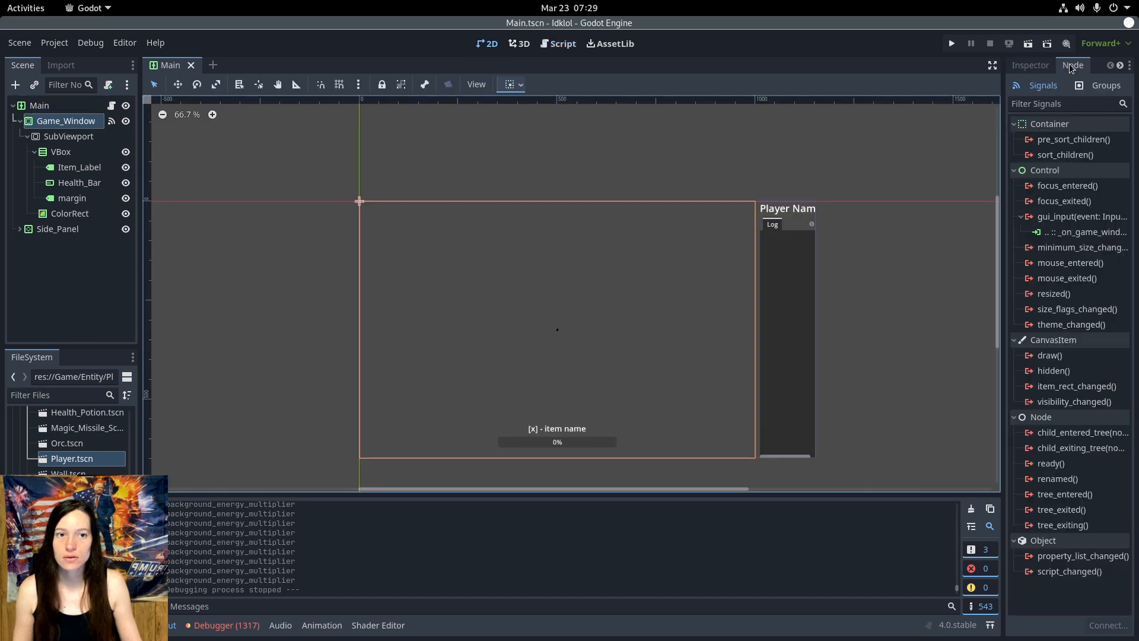
left_click(952, 42)
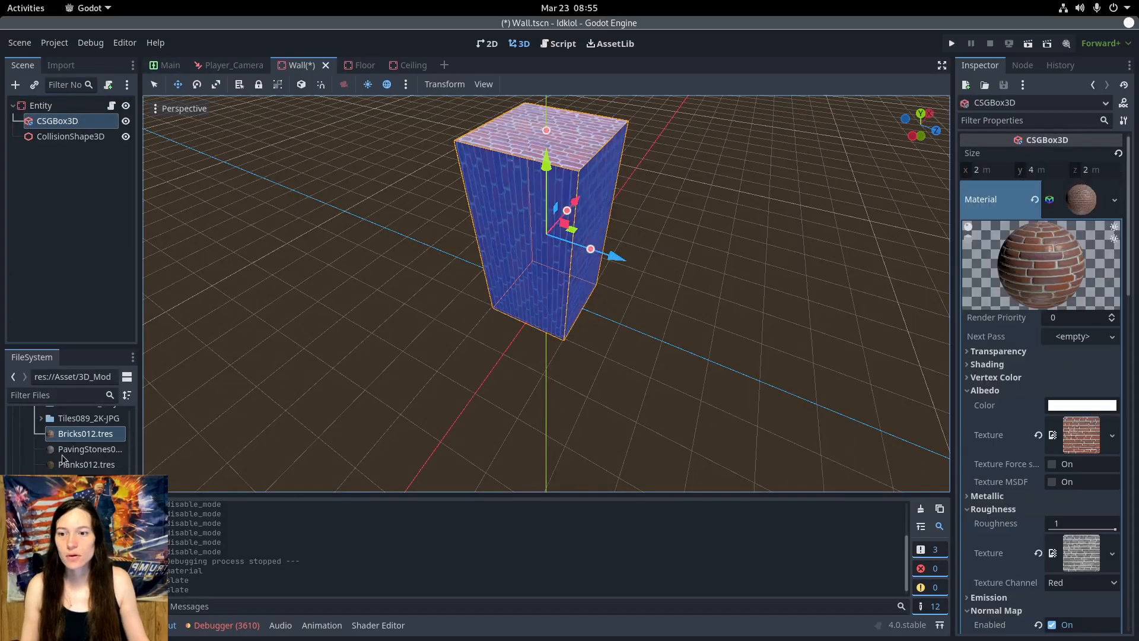
Step: Assign Bricks012.tres as the wall CSGBox3D's material
left_click(86, 464)
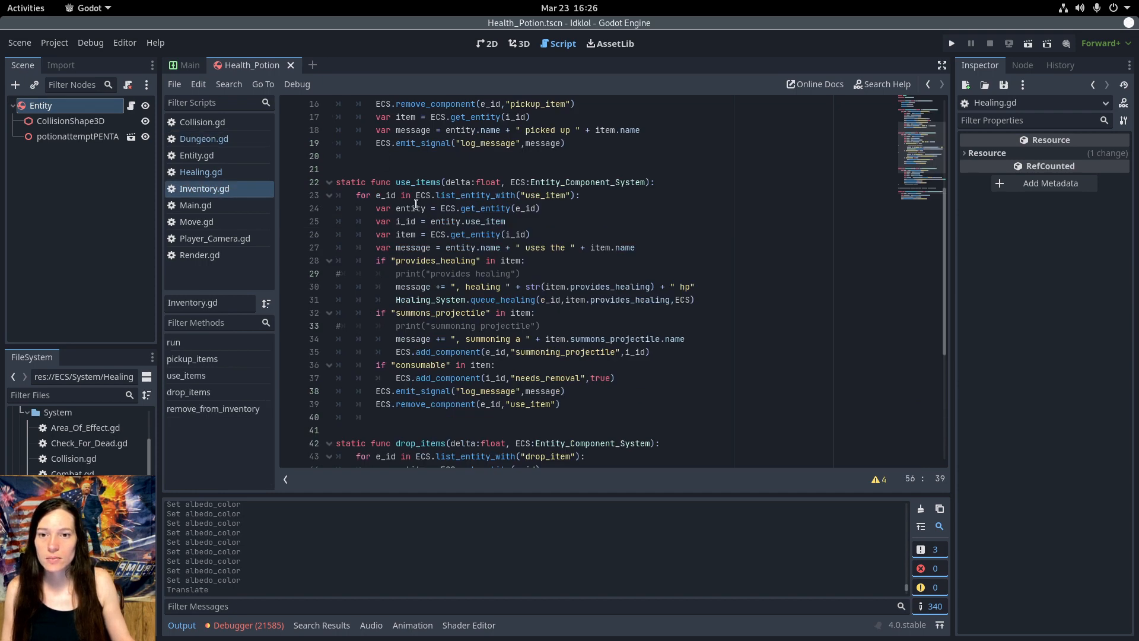
Step: Select Inventory.gd to view the use_items function
left_click(200, 172)
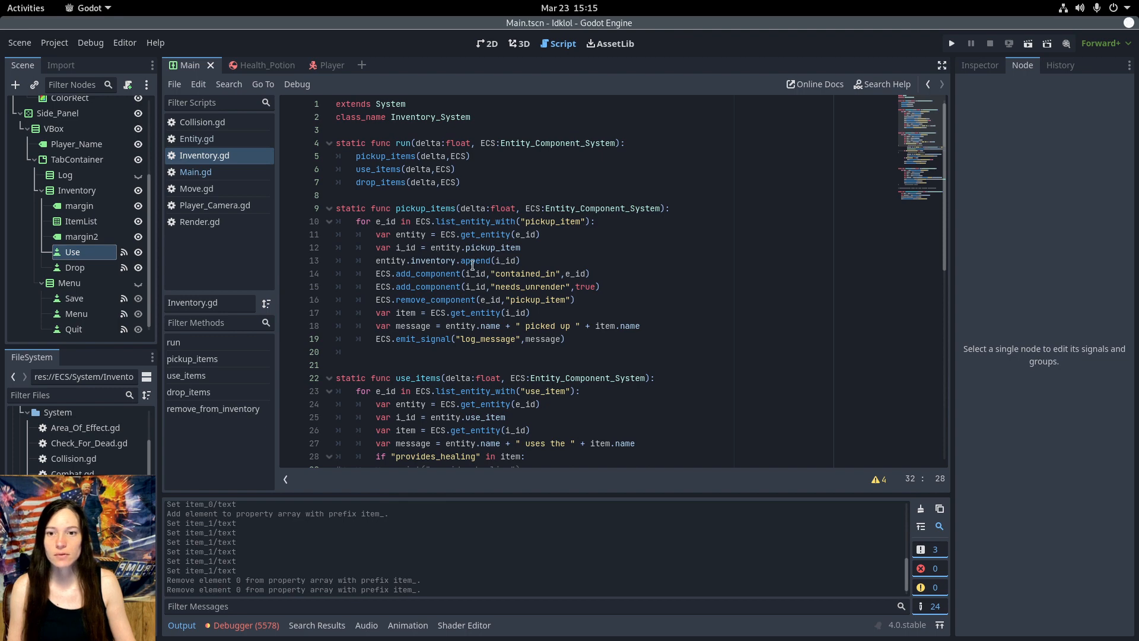
scroll("down", 3)
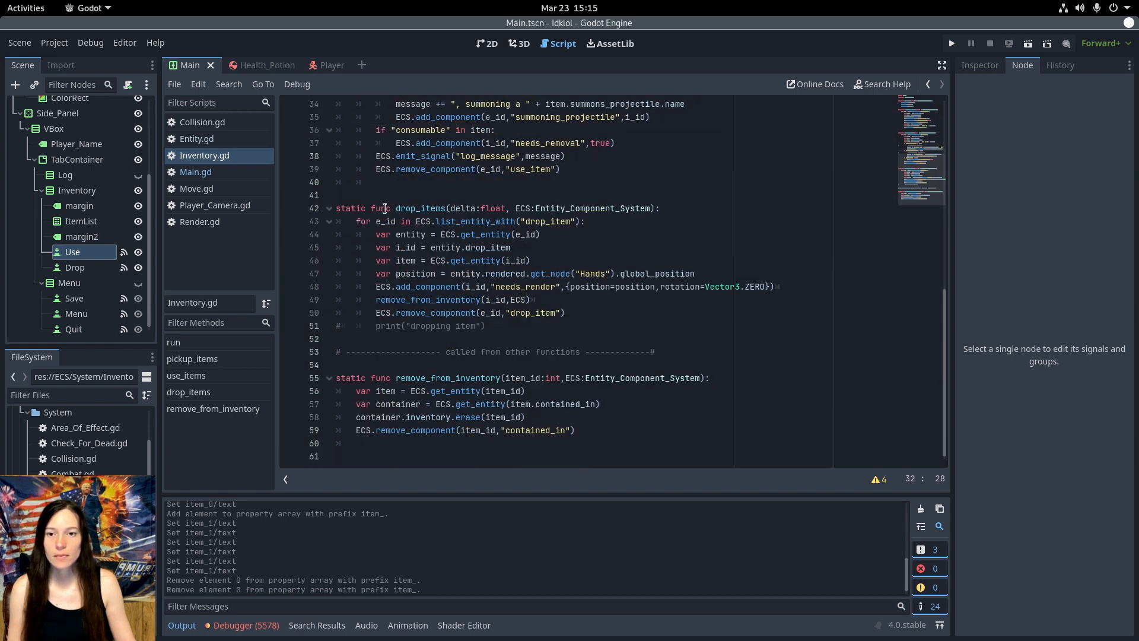